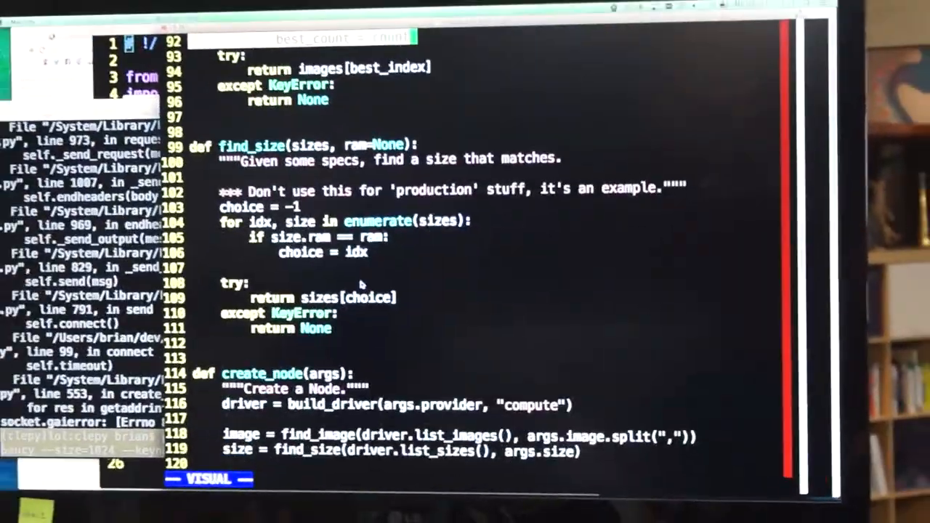
{"action": "scroll", "scroll_direction": "down", "scroll_amount": 3}
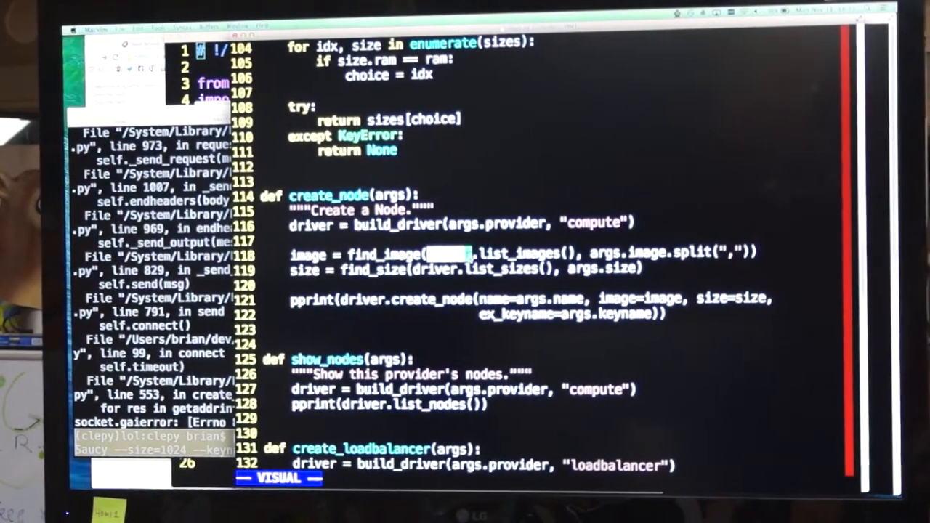
{"action": "scroll", "scroll_direction": "up", "scroll_amount": 3}
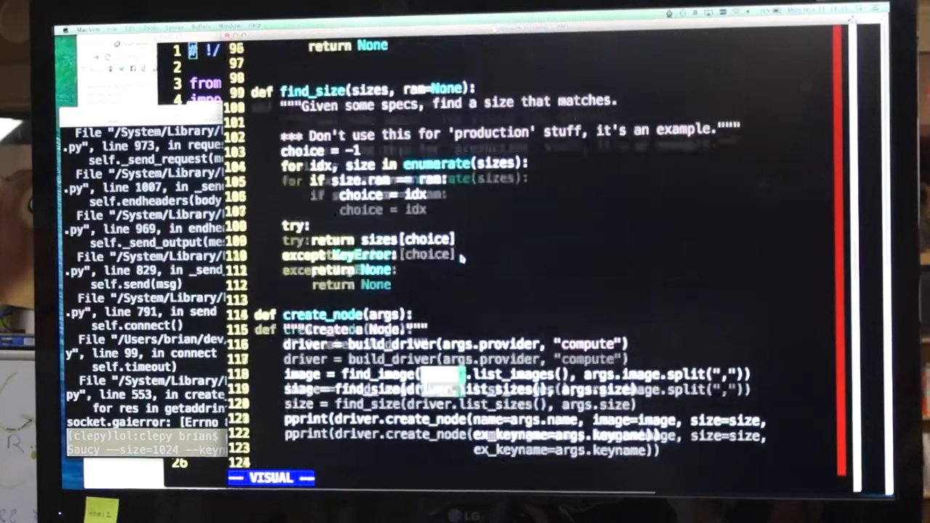
{"action": "scroll", "scroll_direction": "up", "scroll_amount": 3}
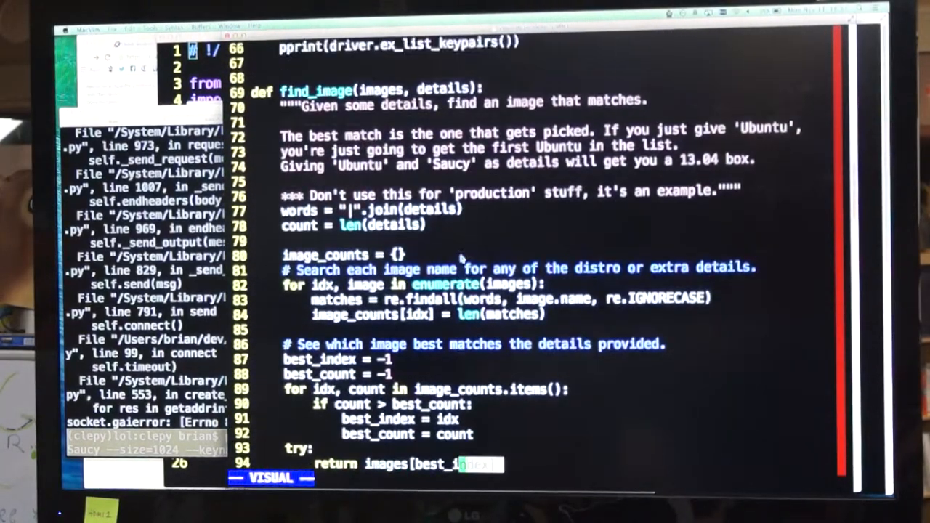
{"action": "scroll", "scroll_direction": "down", "scroll_amount": 3}
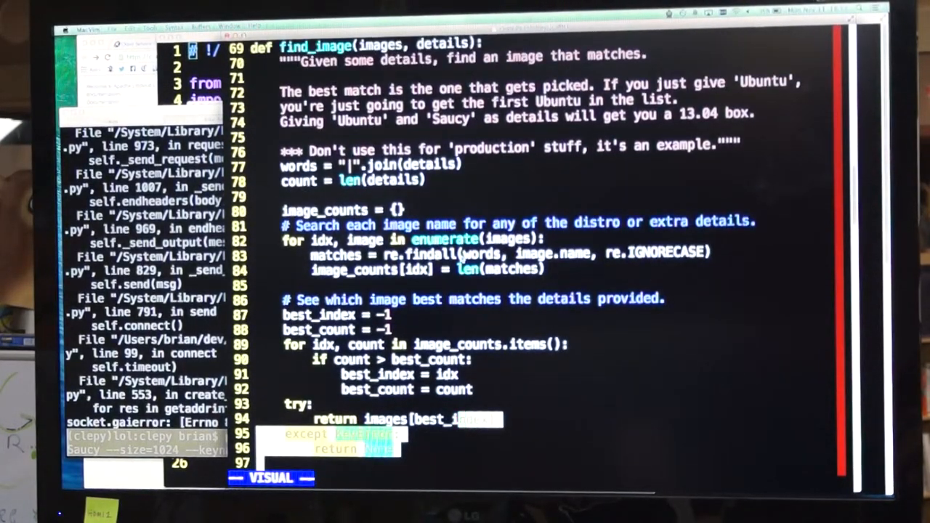